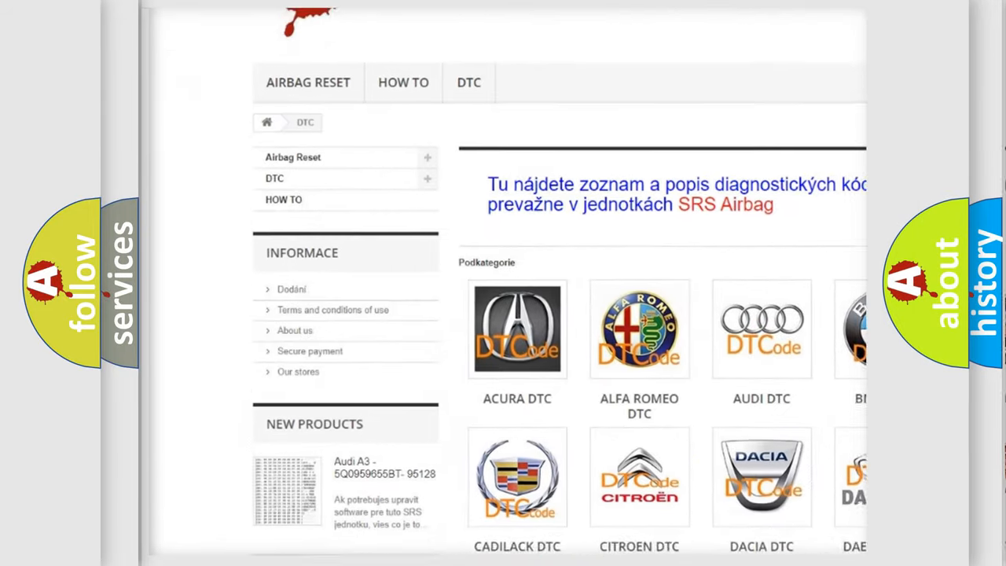
pyautogui.scroll(-3)
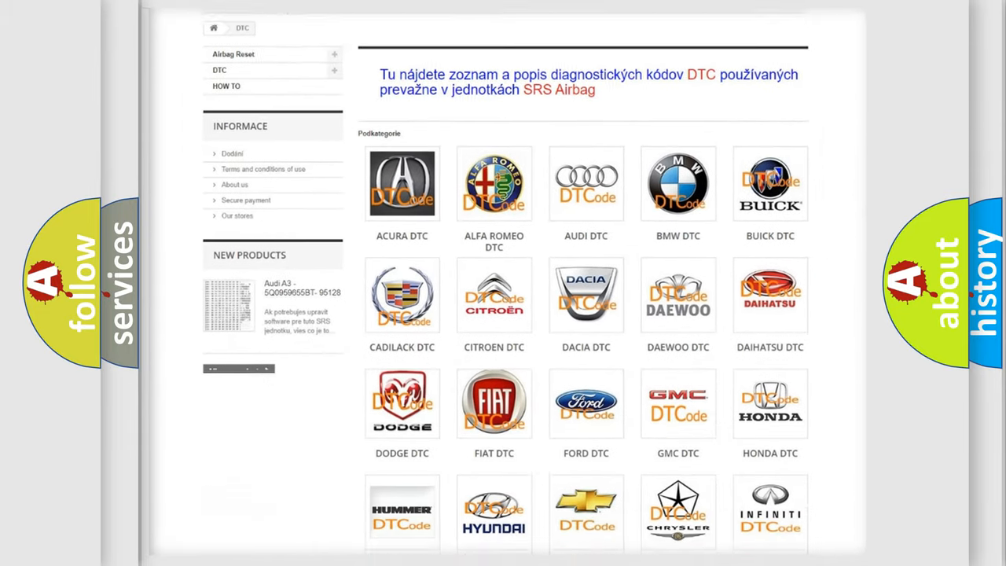
pyautogui.scroll(-3)
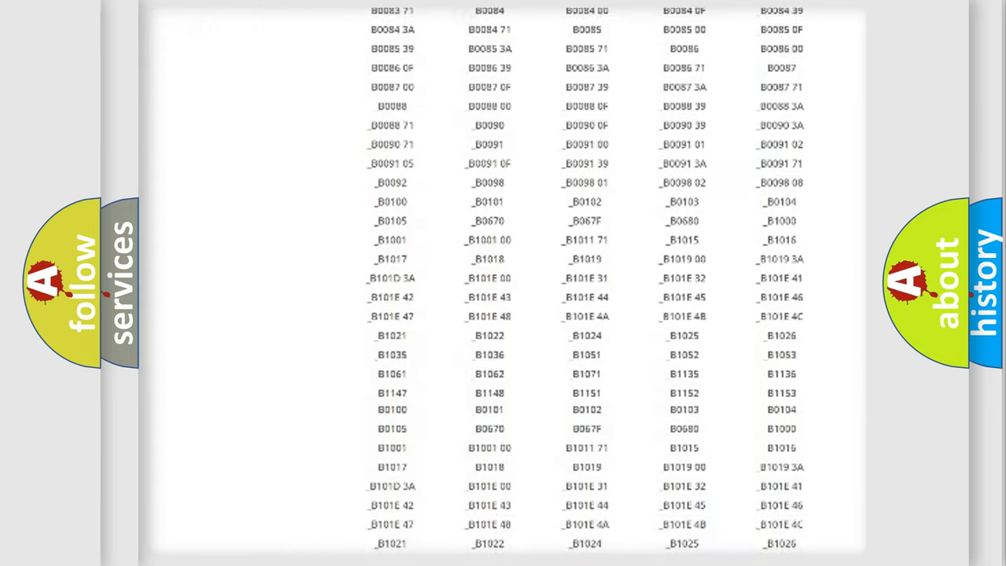
pyautogui.scroll(-3)
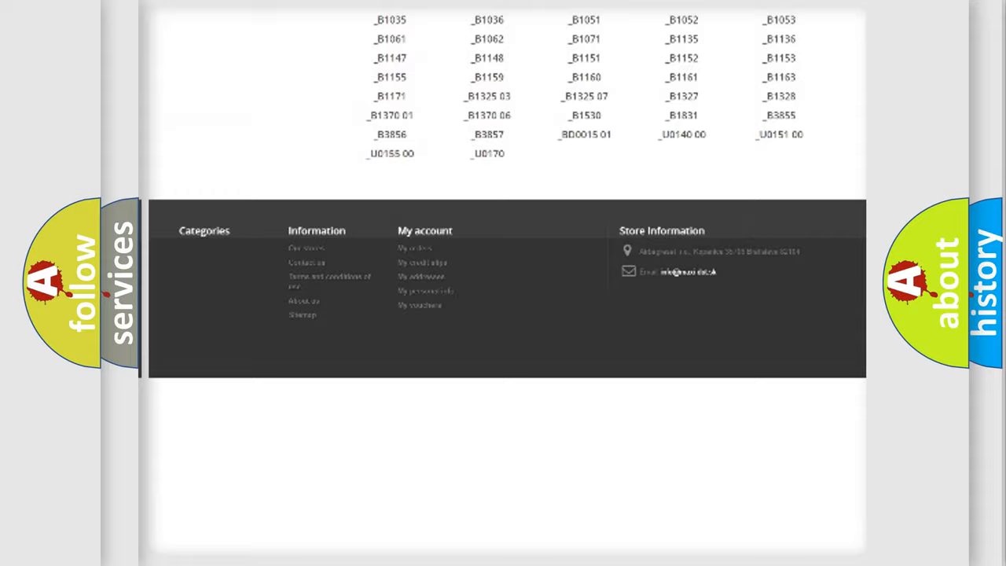